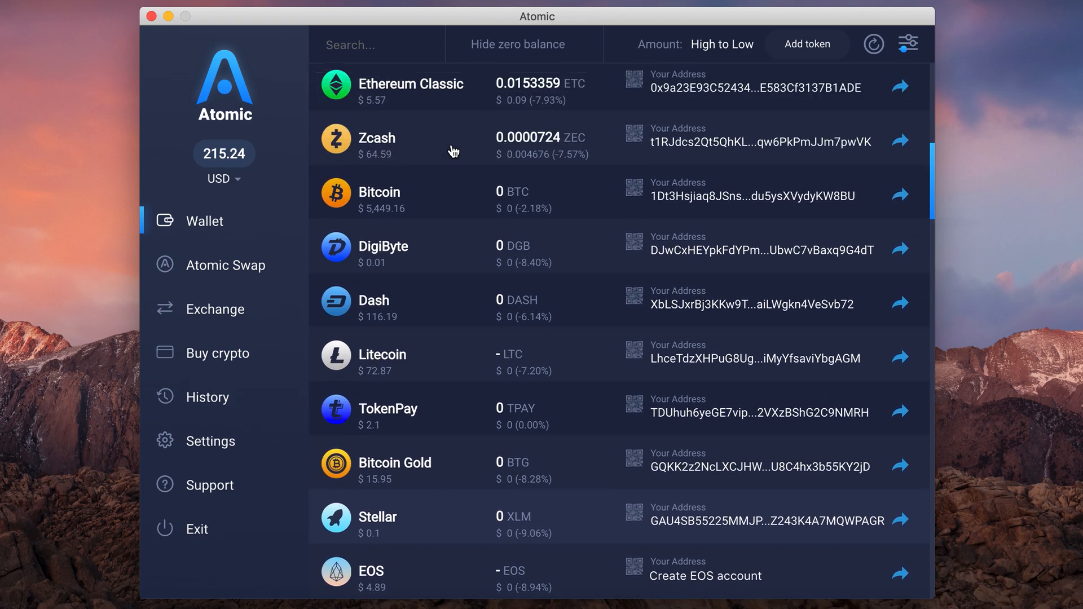
# Turn Wi-Fi back on and refresh the wallet so Litecoin shows 0.1372528 LTC and the total 220.78 USD
pyautogui.scroll(3)
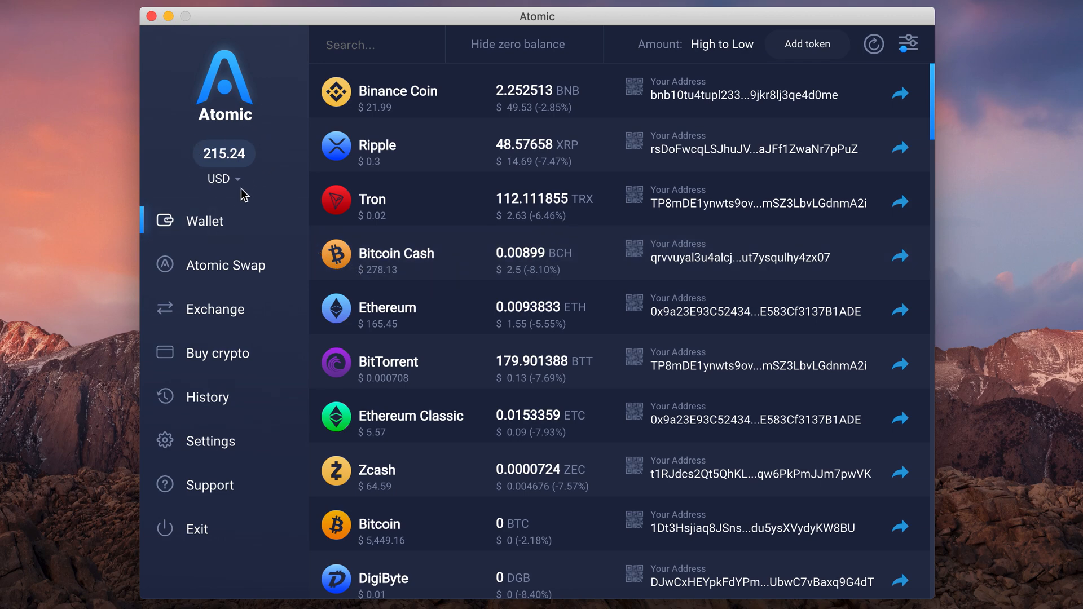
pyautogui.scroll(-3)
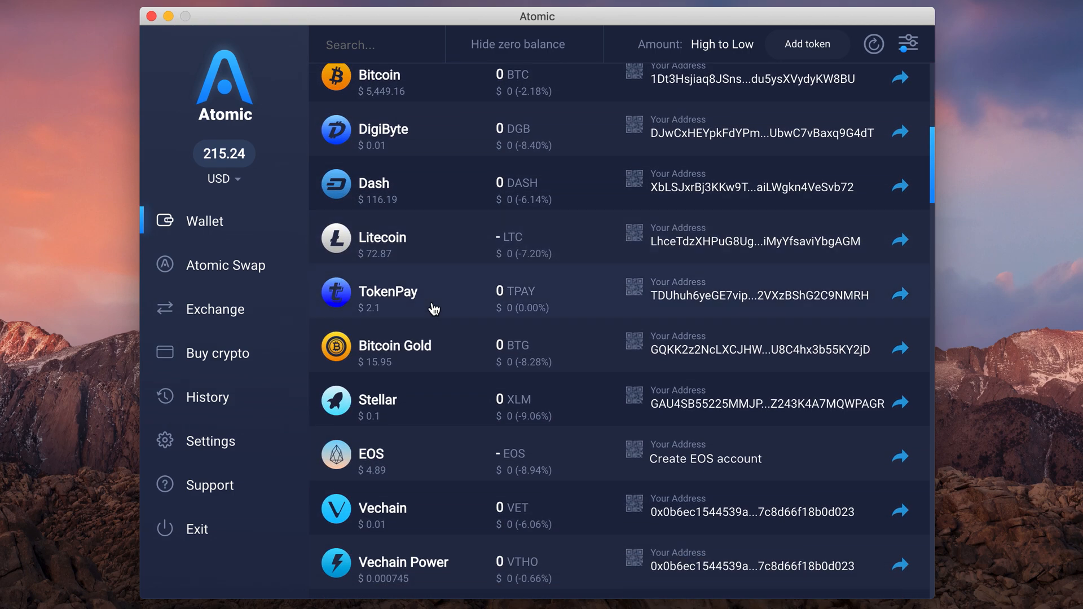
pyautogui.moveTo(444, 282)
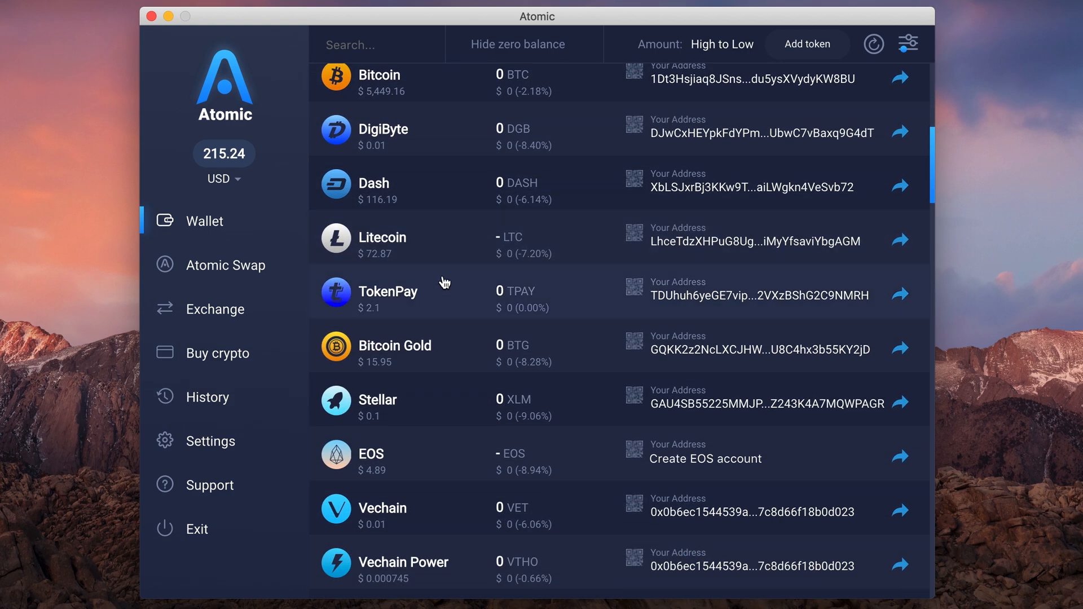
pyautogui.moveTo(492, 226)
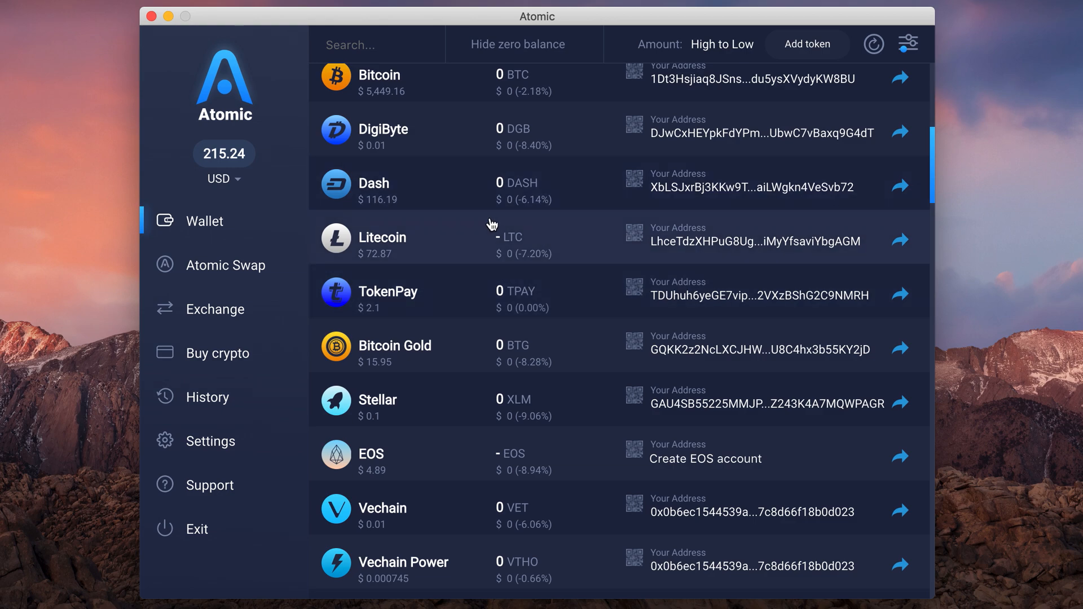
pyautogui.moveTo(565, 254)
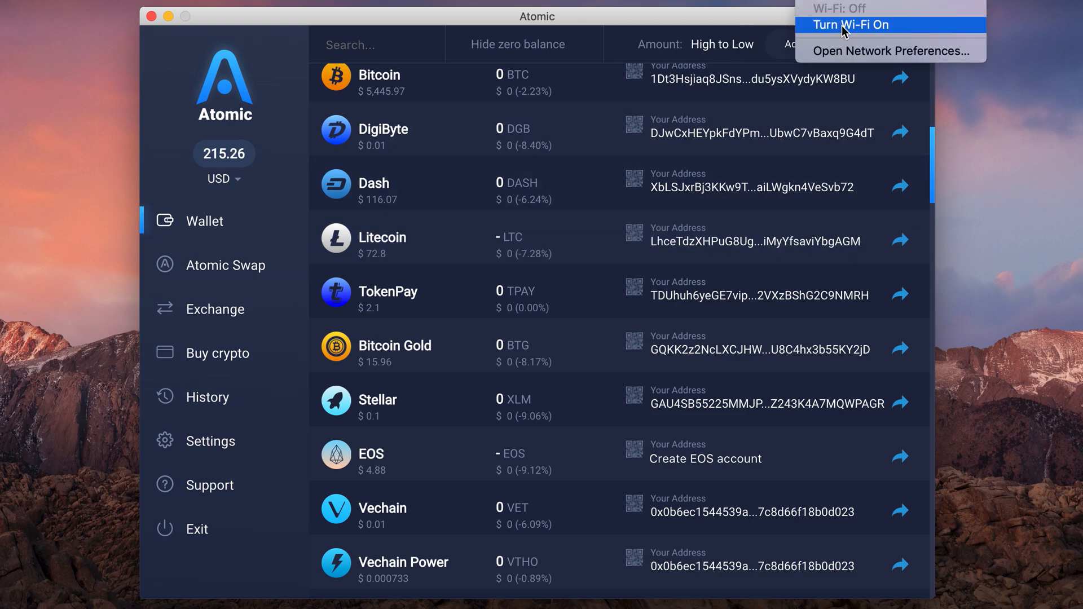
pyautogui.click(851, 24)
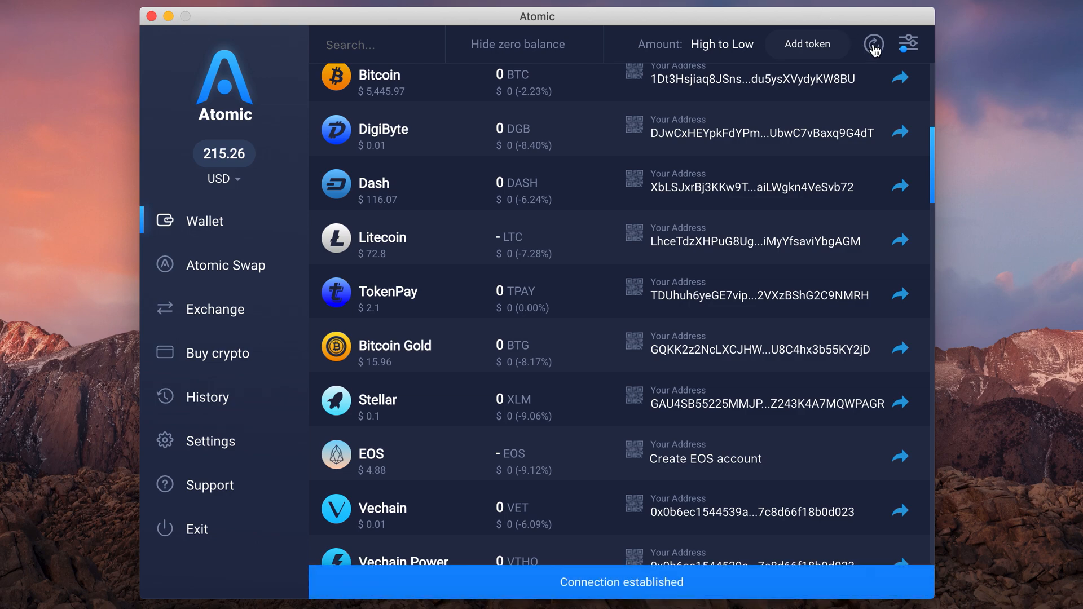
pyautogui.click(873, 44)
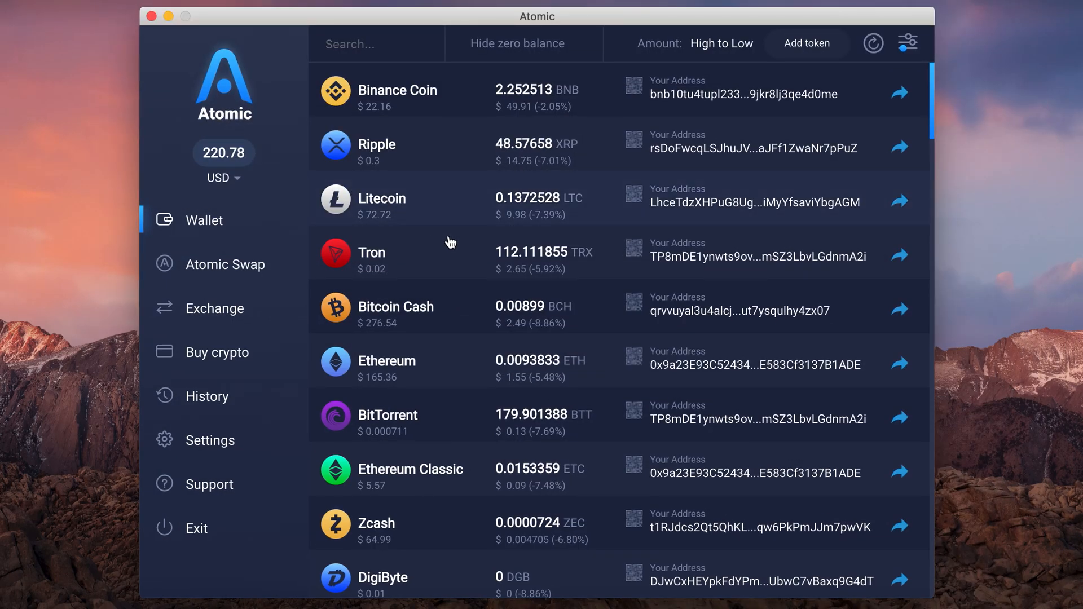
pyautogui.scroll(-3)
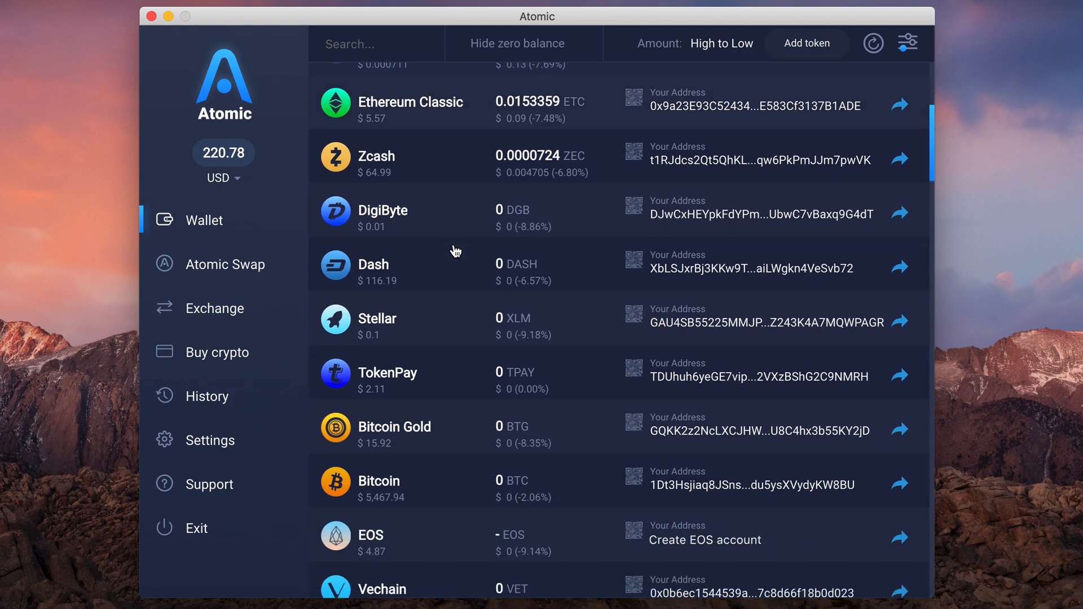
pyautogui.scroll(-3)
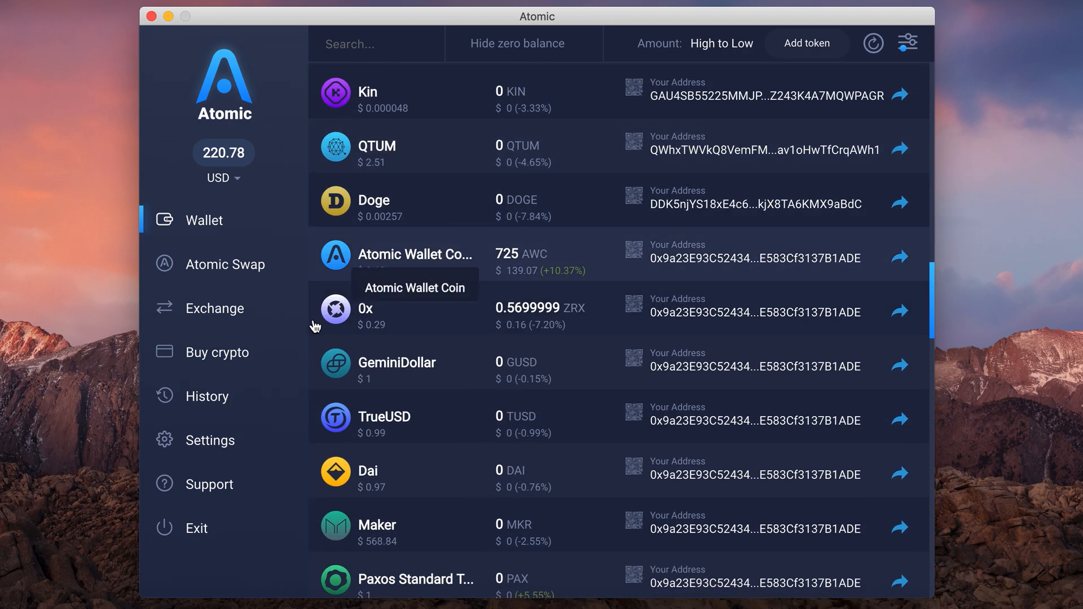
pyautogui.click(206, 396)
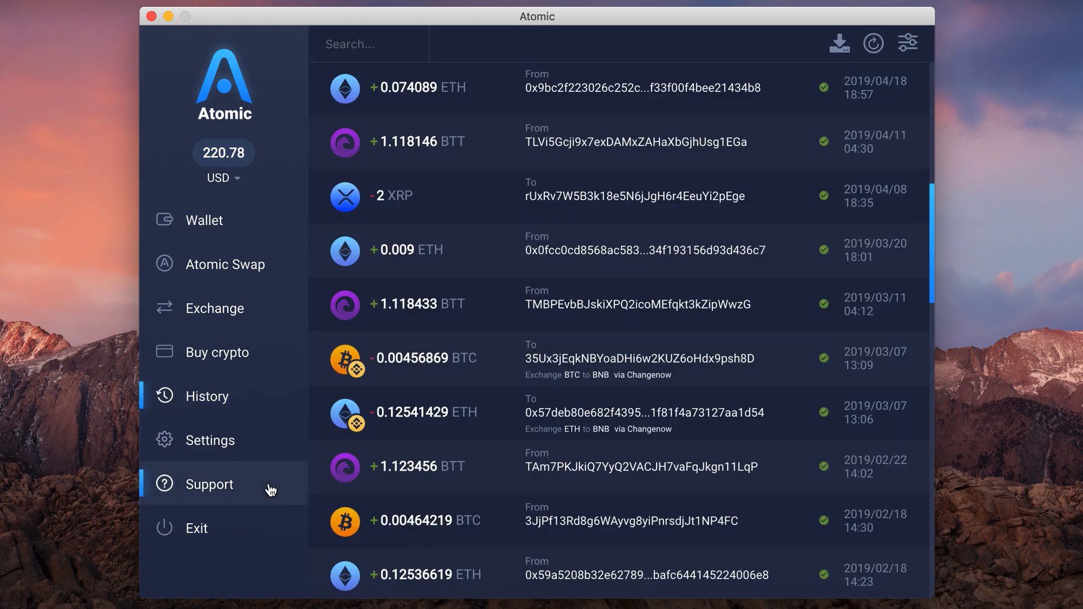
pyautogui.click(210, 484)
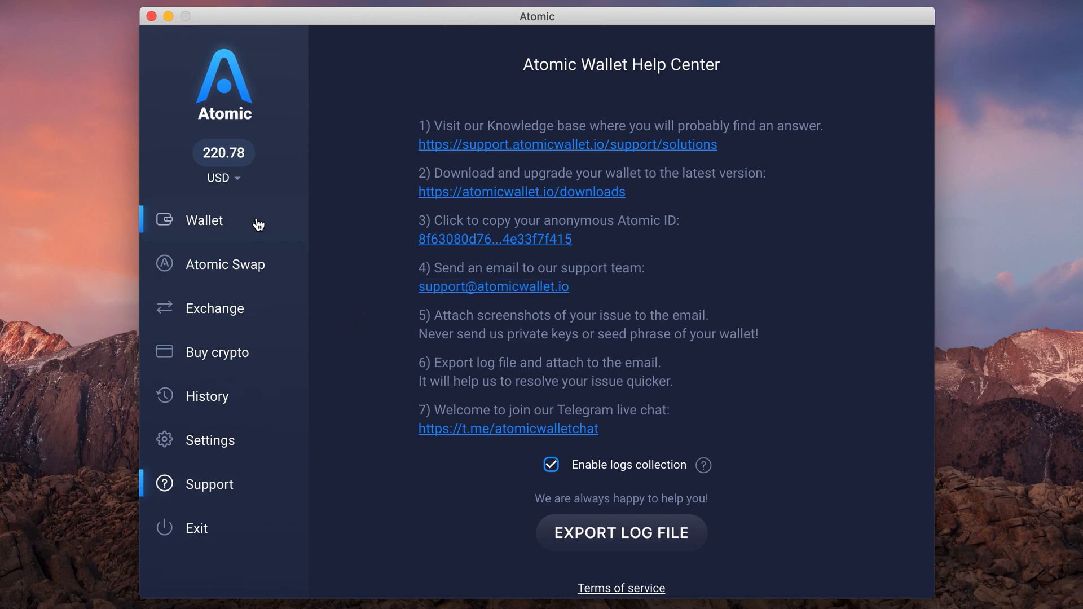
pyautogui.click(204, 220)
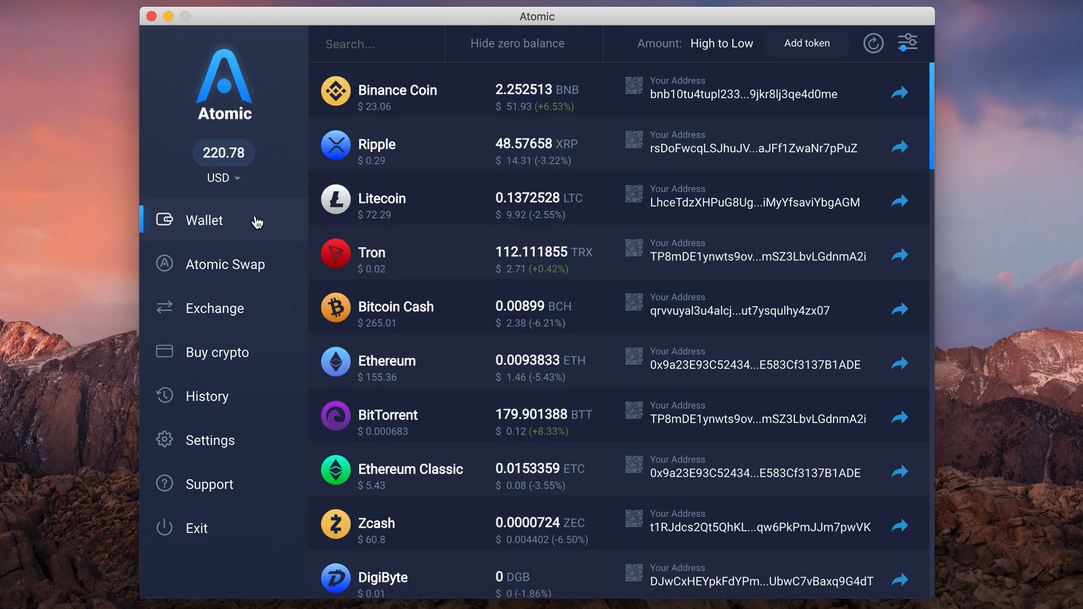